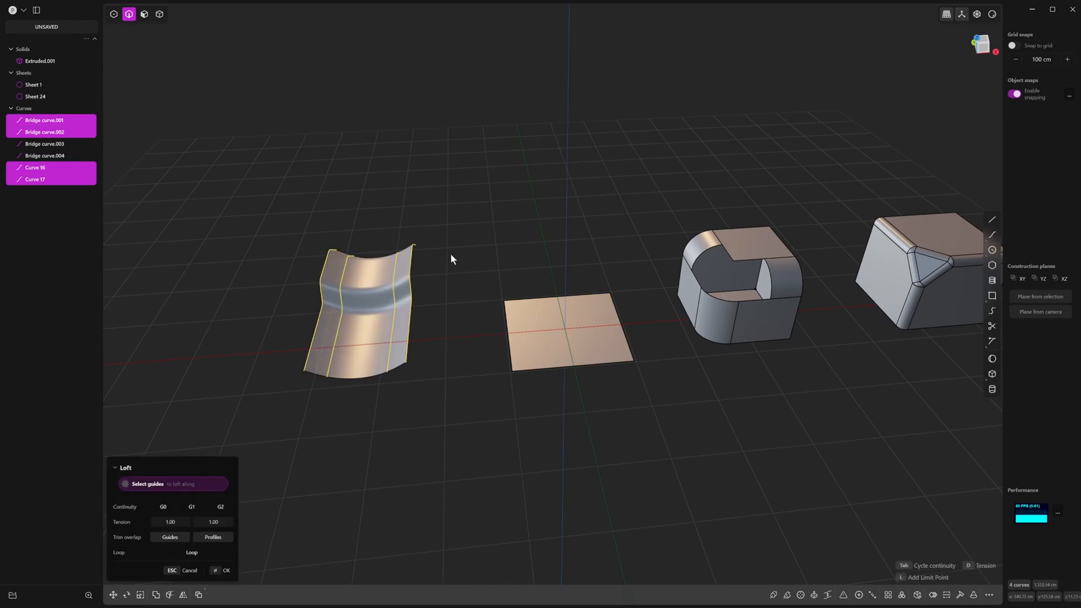
Confirm the loft to build the wavy sheet from the bridge curves
click(227, 571)
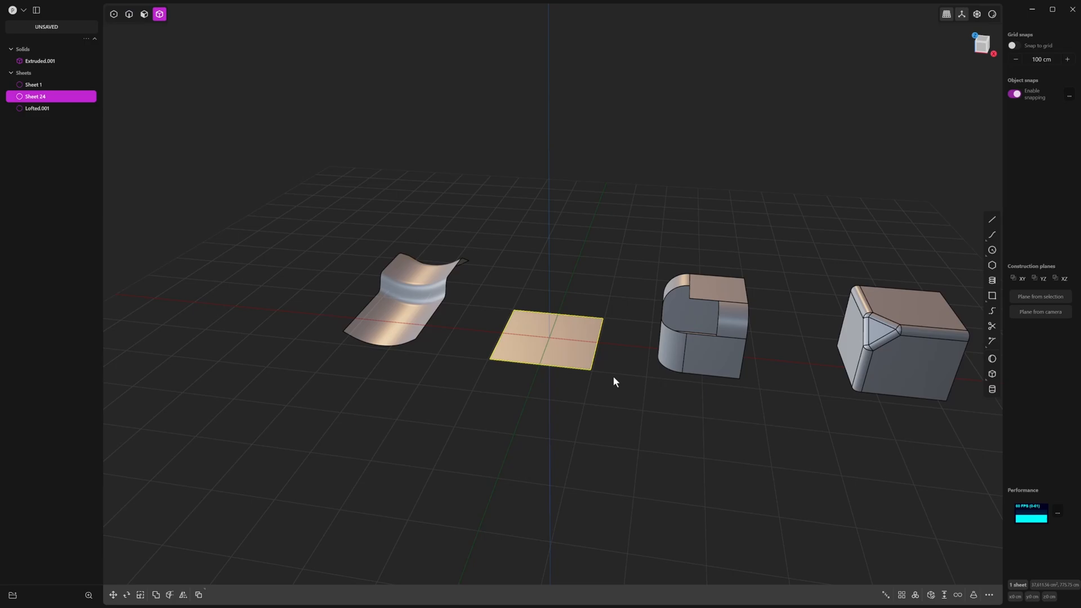
mouse_move(831, 536)
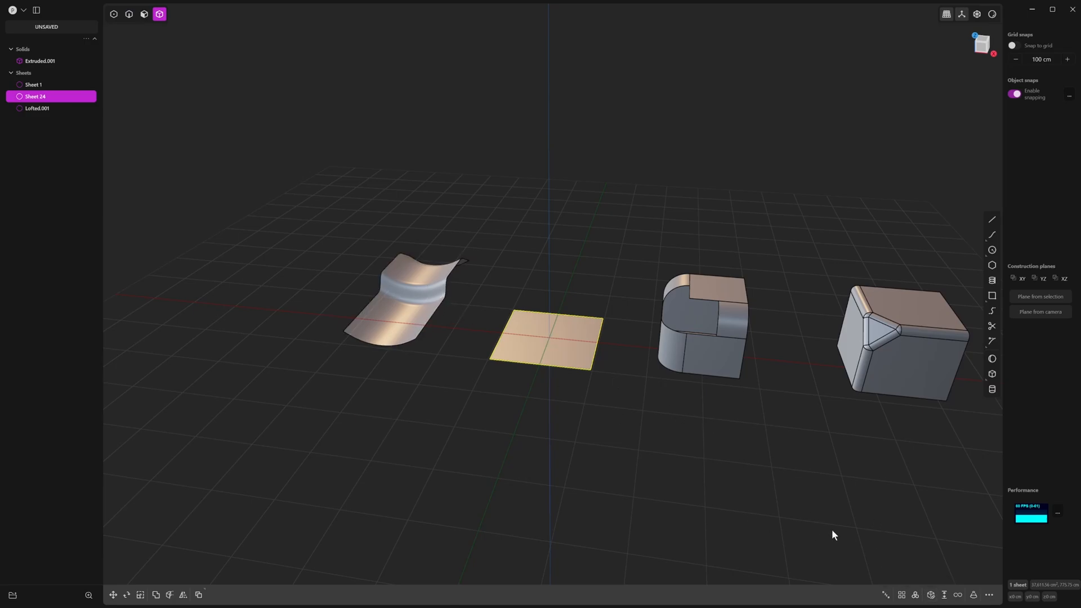
mouse_move(945, 596)
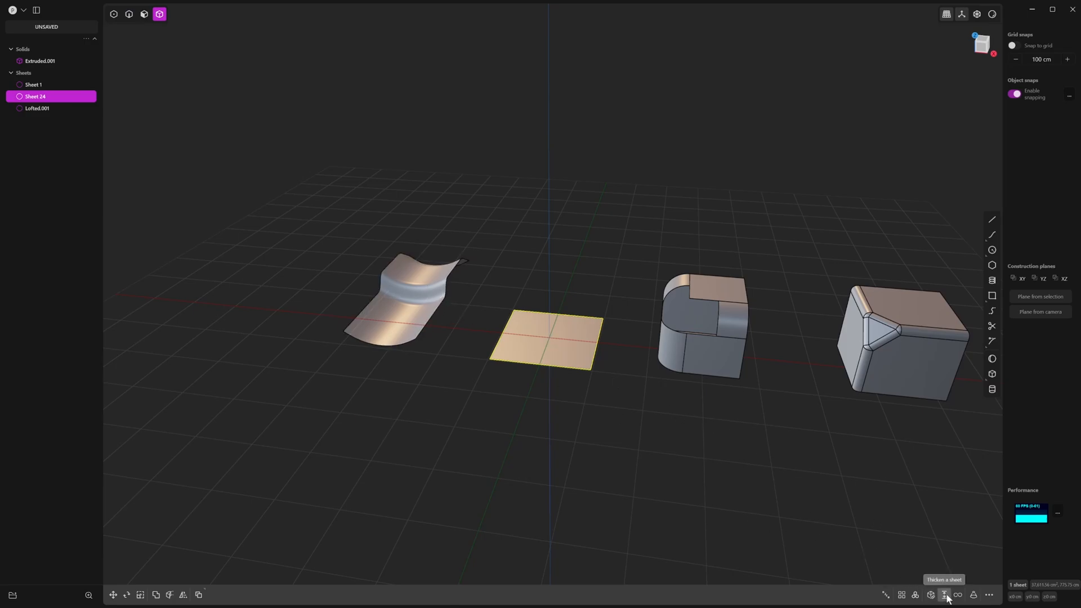
mouse_move(676, 431)
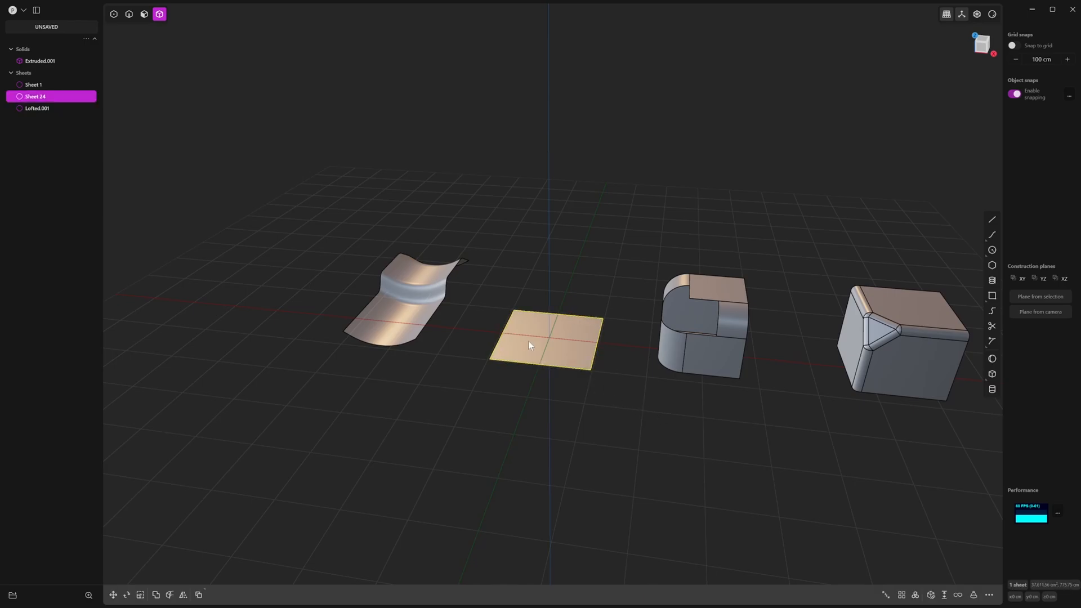
Thicken the square sheet upward into a cube via Thicken Sheet
text(thick)
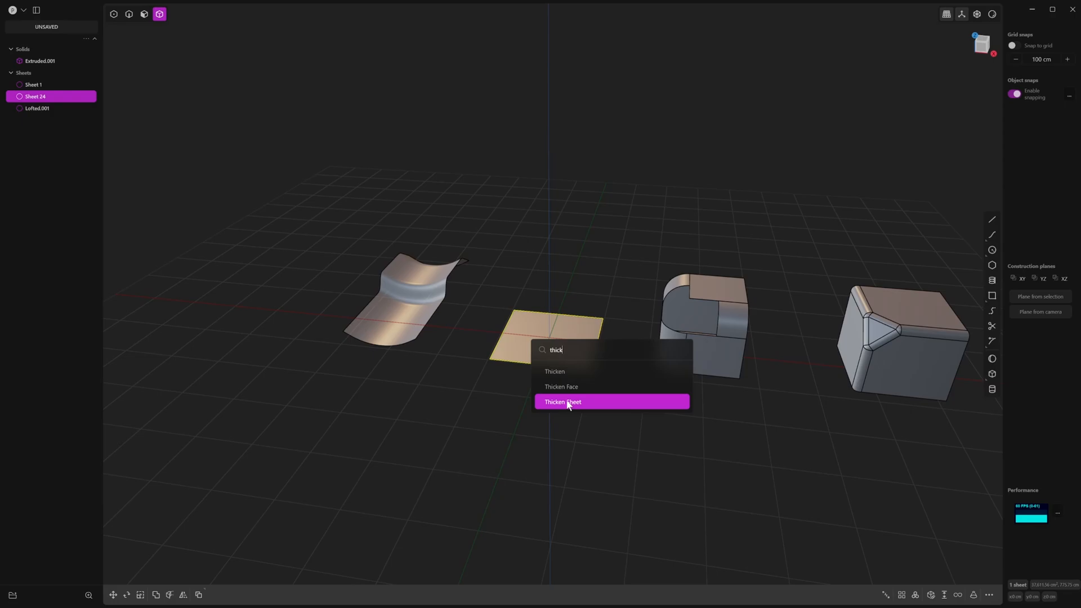
click(563, 402)
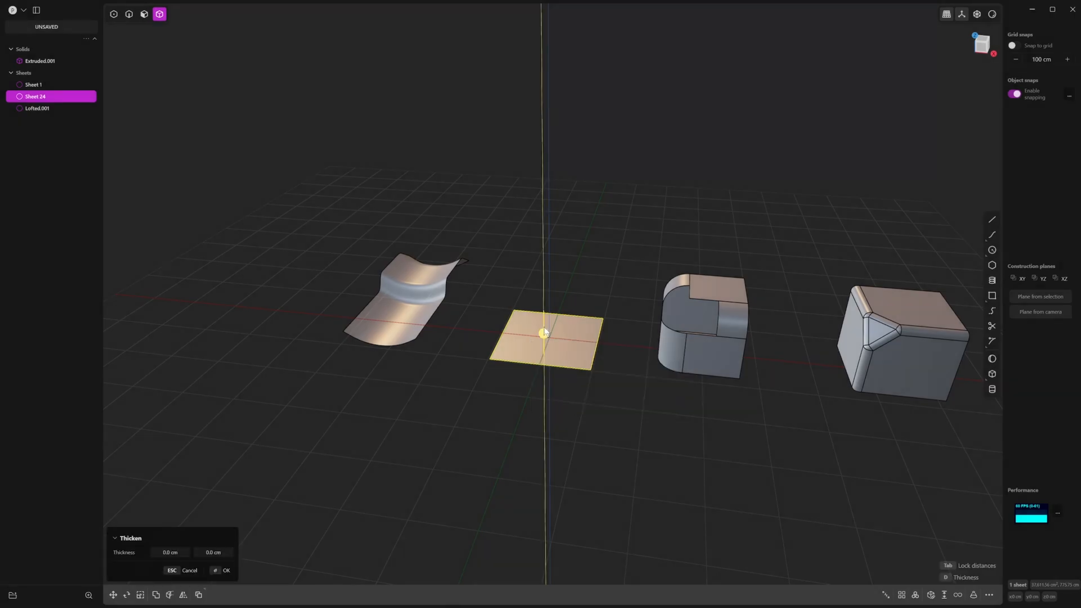
drag(543, 333, 543, 275)
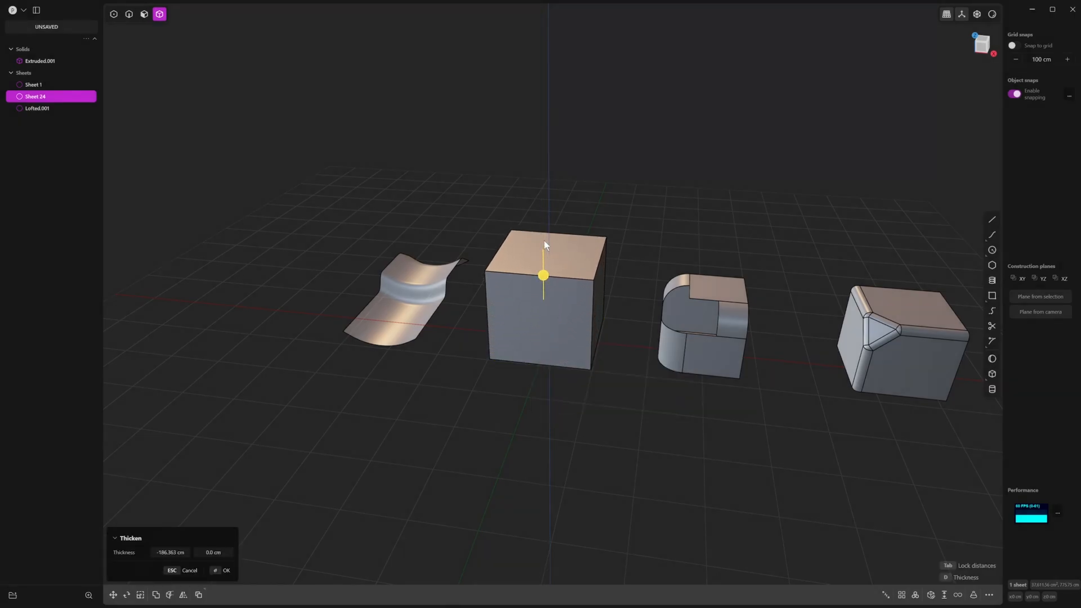
click(225, 570)
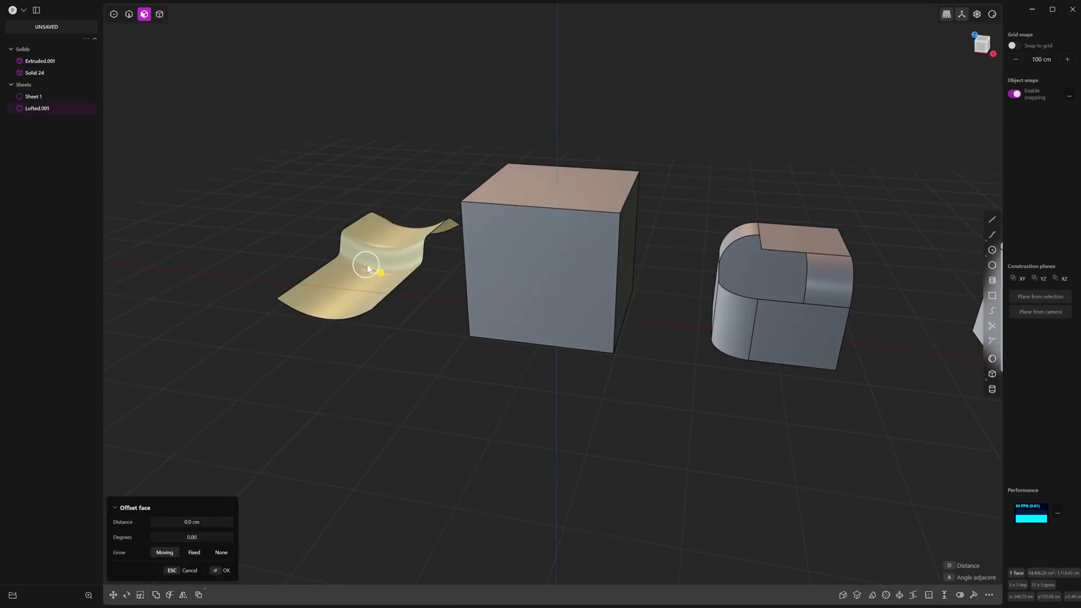
Thicken the wavy lofted sheet to about -4 cm, viewing it edge-on
click(946, 595)
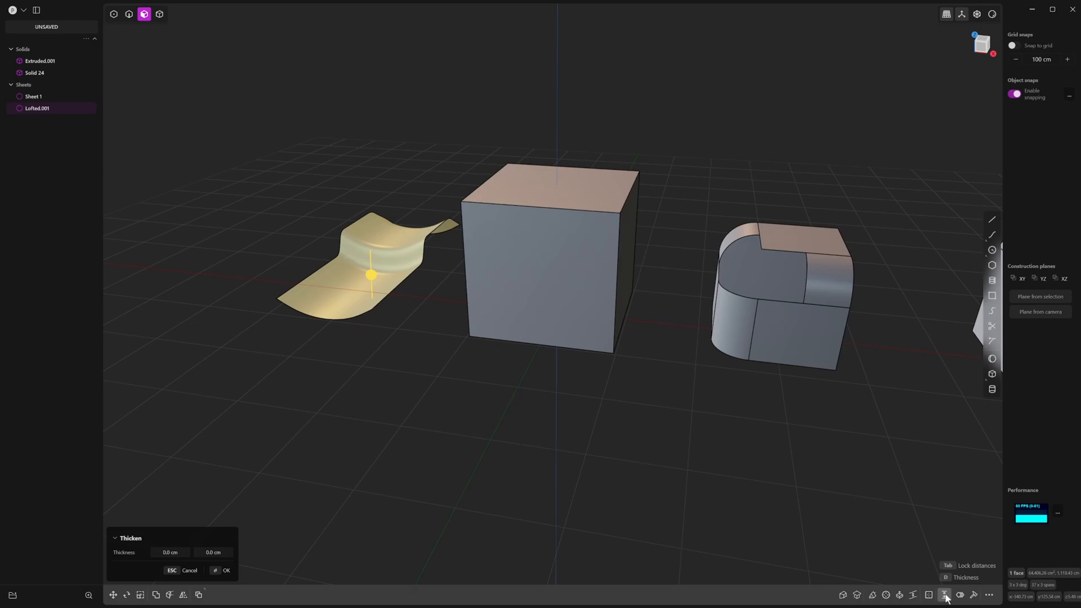
drag(371, 275, 369, 254)
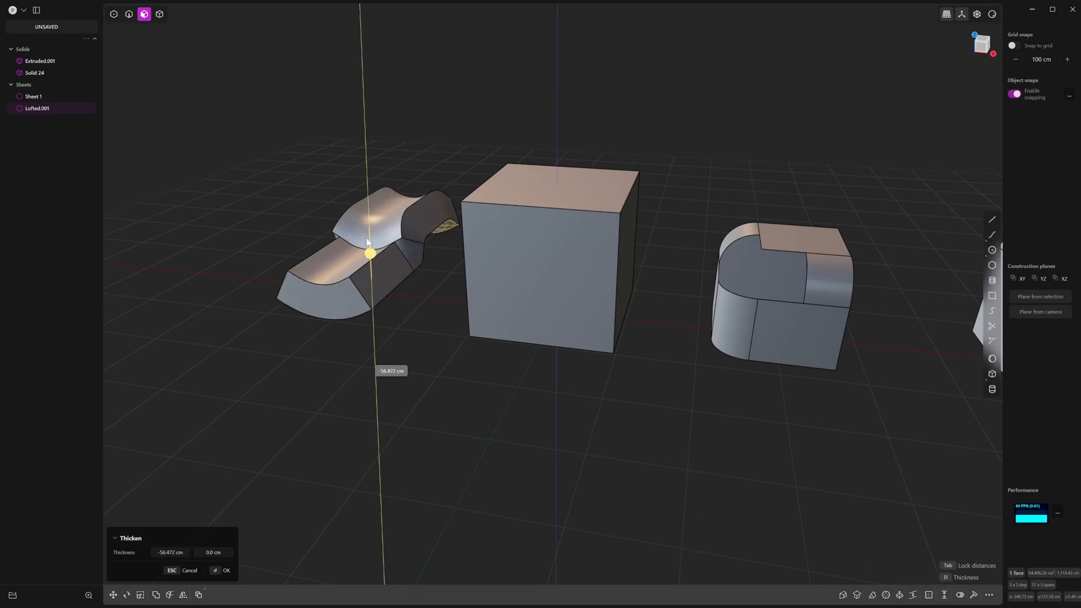
drag(370, 254, 371, 288)
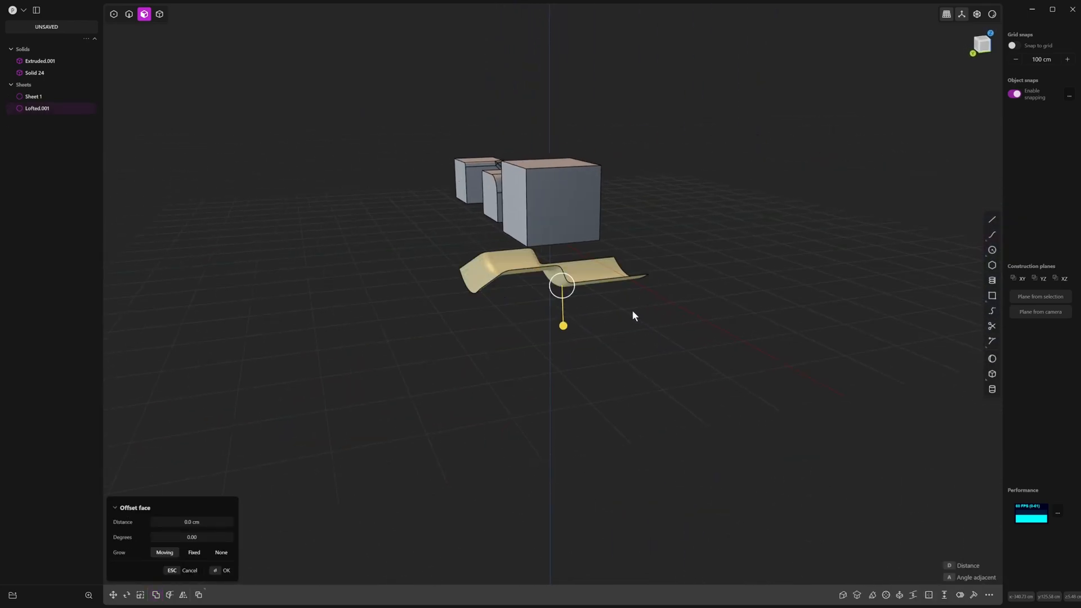
drag(634, 316, 575, 320)
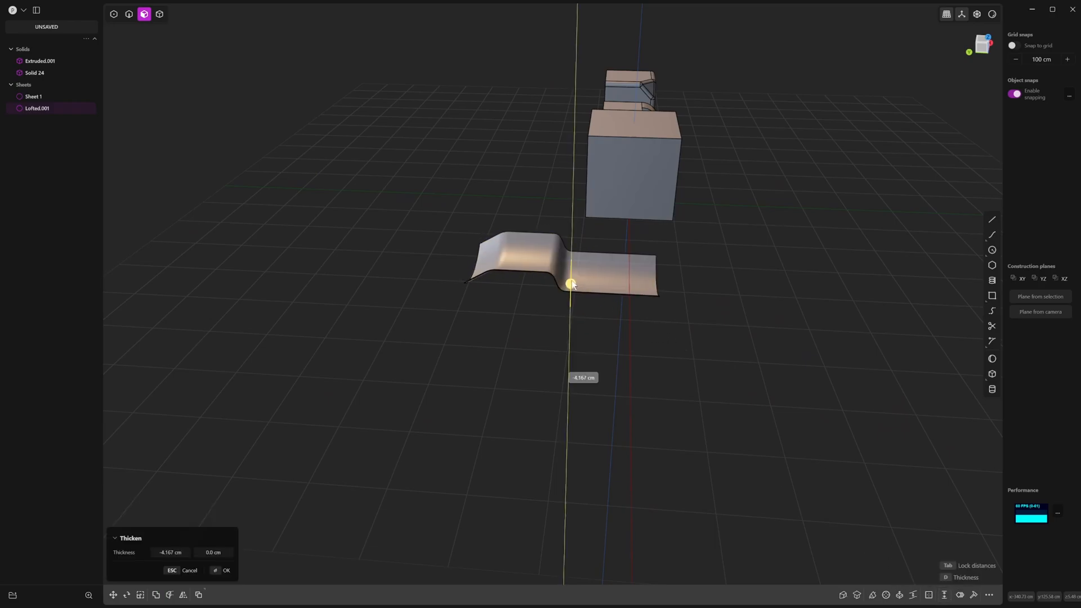
drag(571, 283, 620, 279)
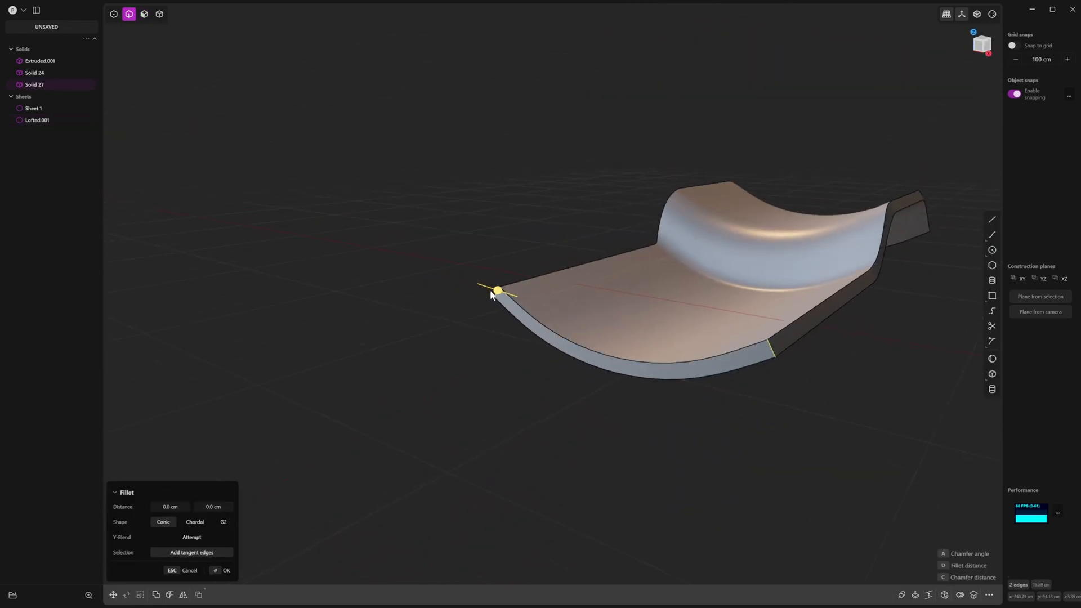
Fillet the slab's two front corner edges and orbit to inspect them
drag(497, 290, 445, 273)
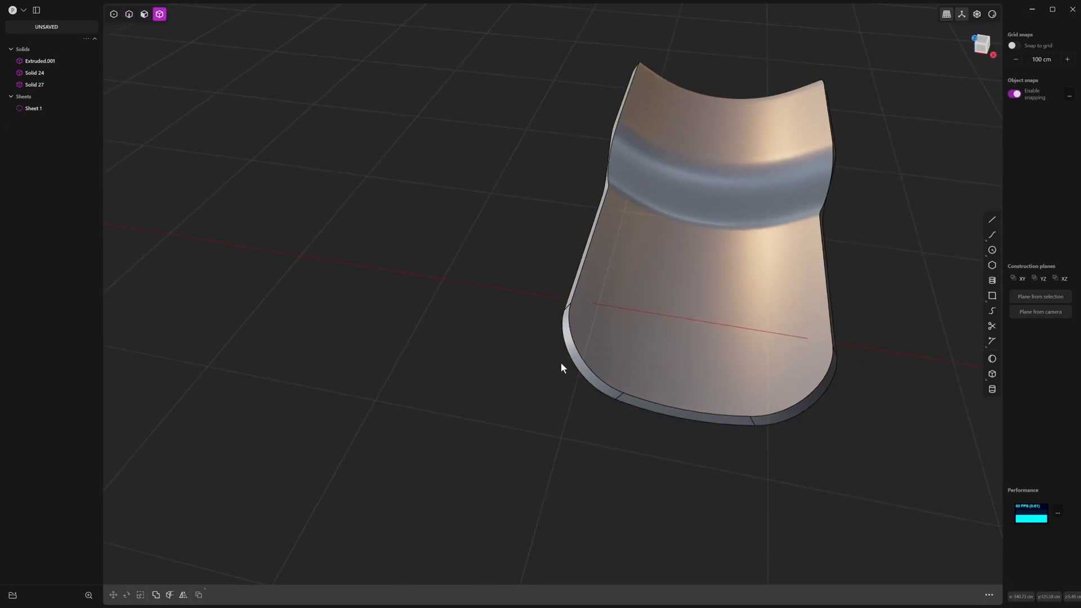
drag(562, 369, 739, 237)
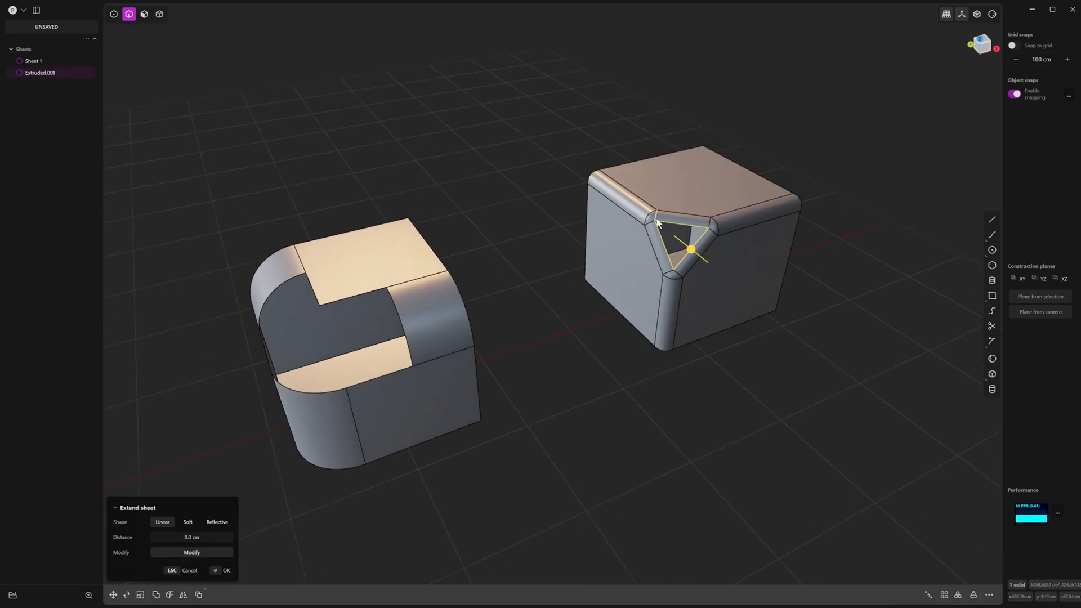
Patch the triangular corner hole using the Patch hole command
text(pat)
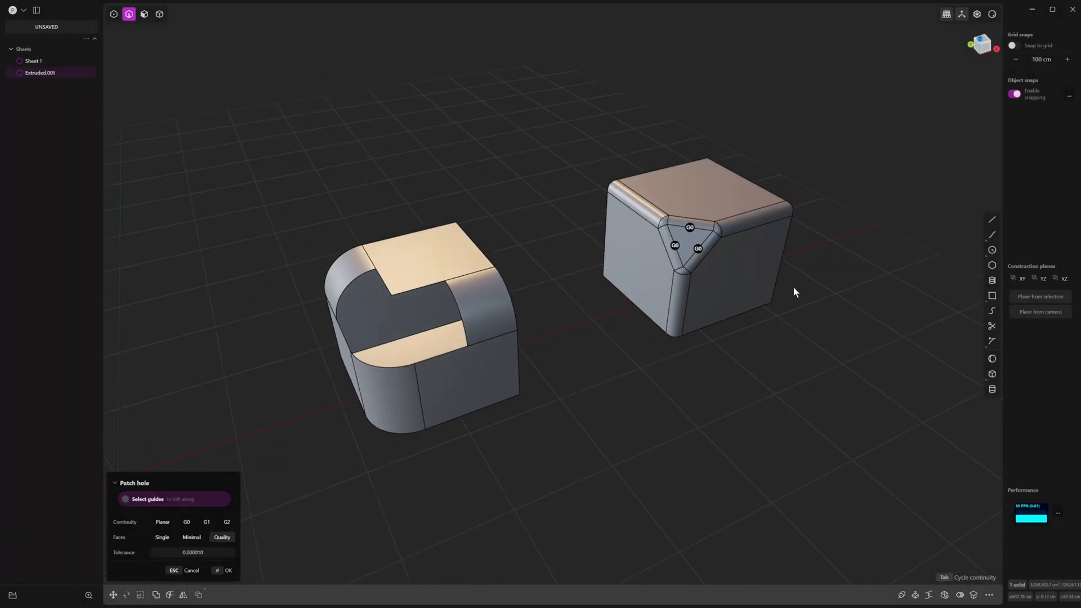
click(232, 570)
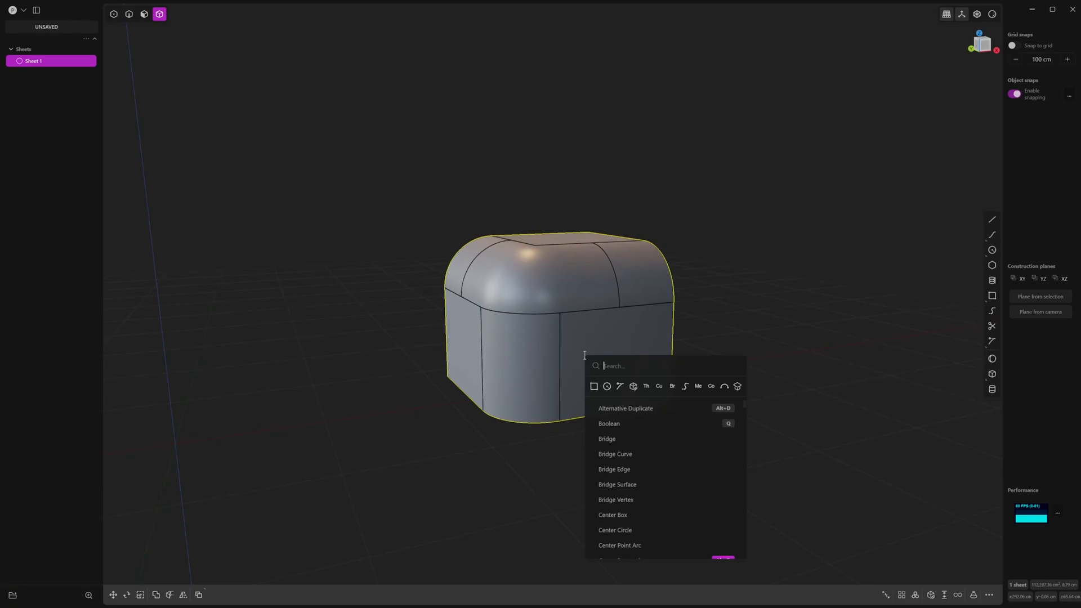
Find Sheet 1's boundary edges and zoom into the small triangular gap
text(fin)
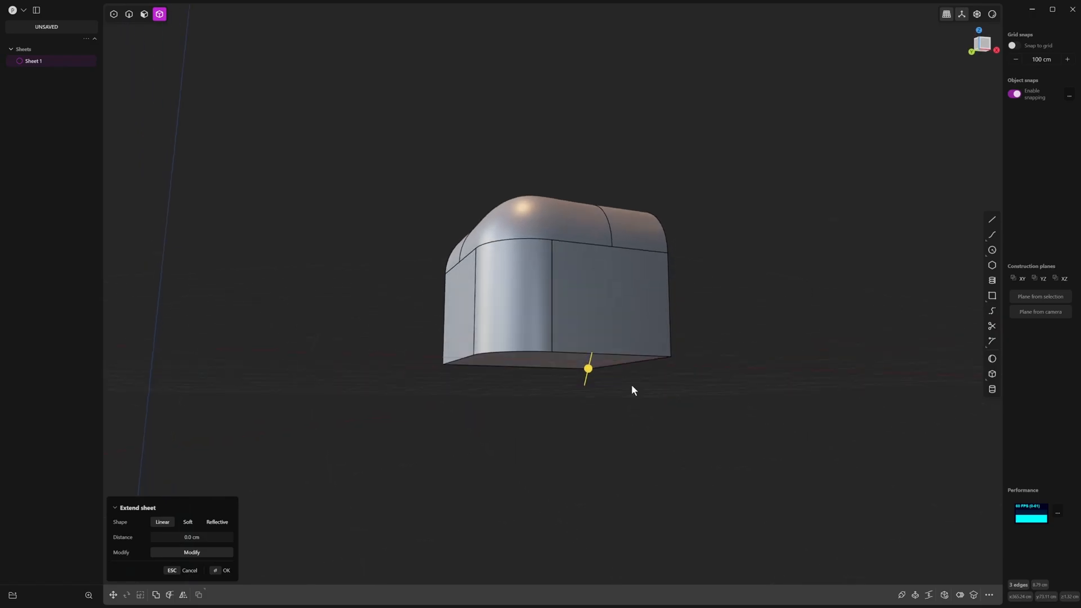
drag(632, 390, 789, 393)
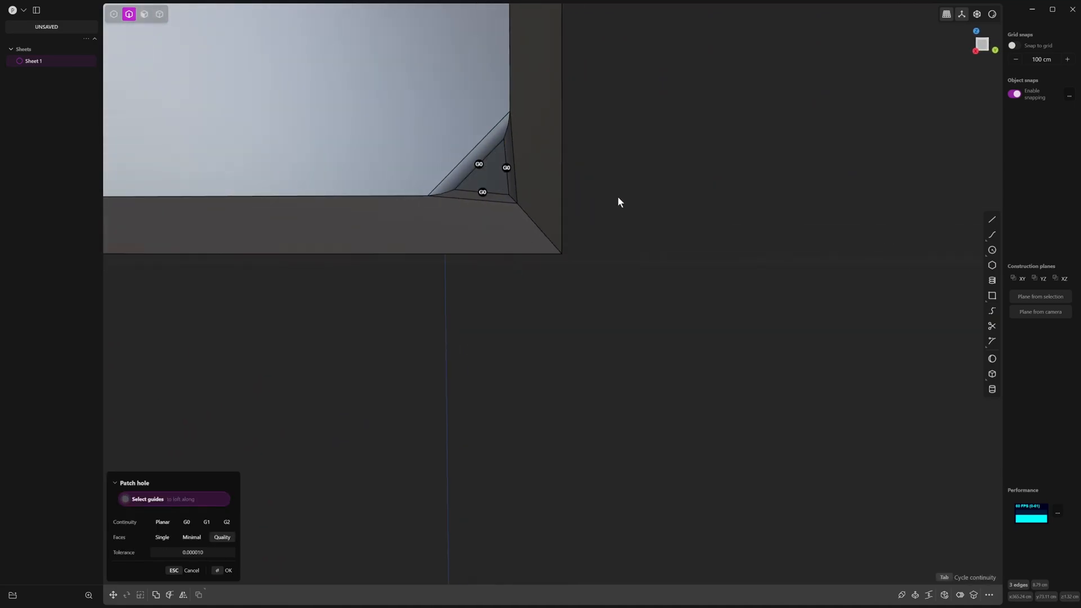
Apply the patch to the last gap and orbit to inspect the closed Solid 1
click(229, 571)
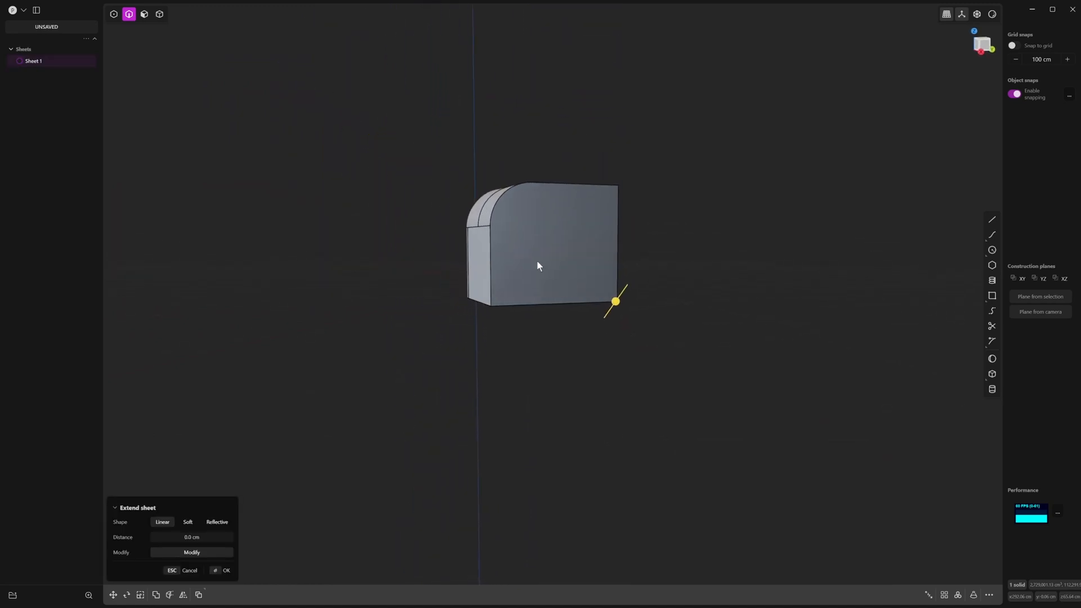
drag(538, 267, 614, 319)
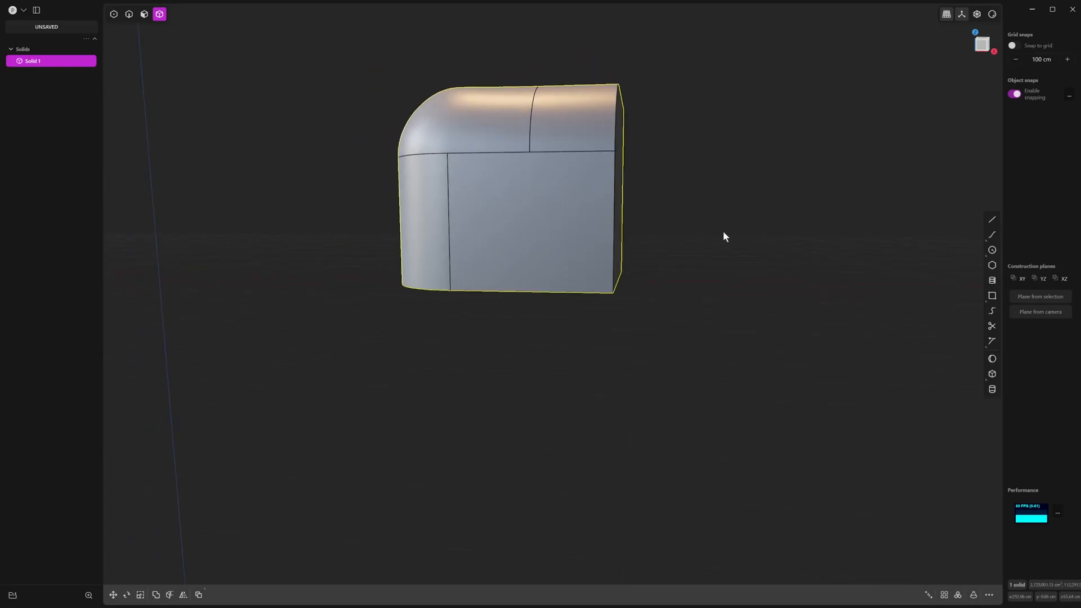
drag(724, 236, 556, 230)
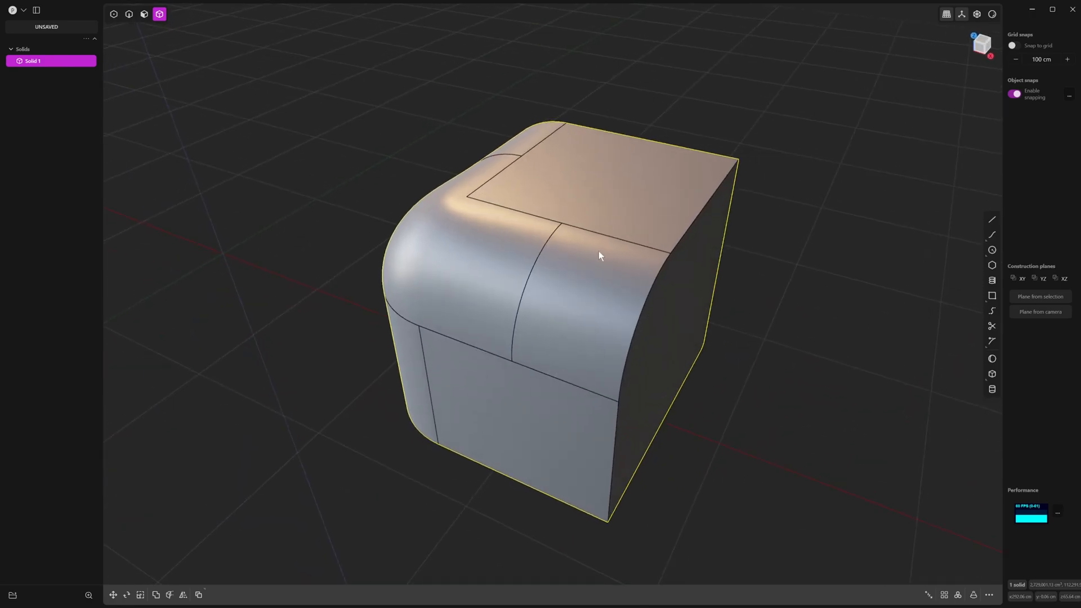
mouse_move(646, 309)
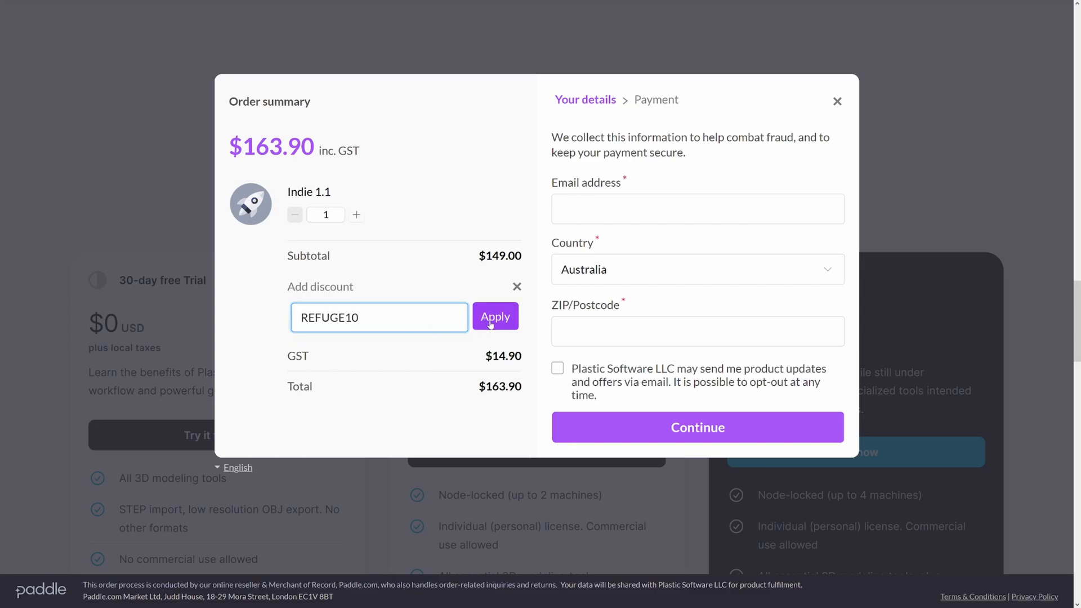
Apply discount code REFUGE10, cutting the Indie total to $147.51
click(495, 317)
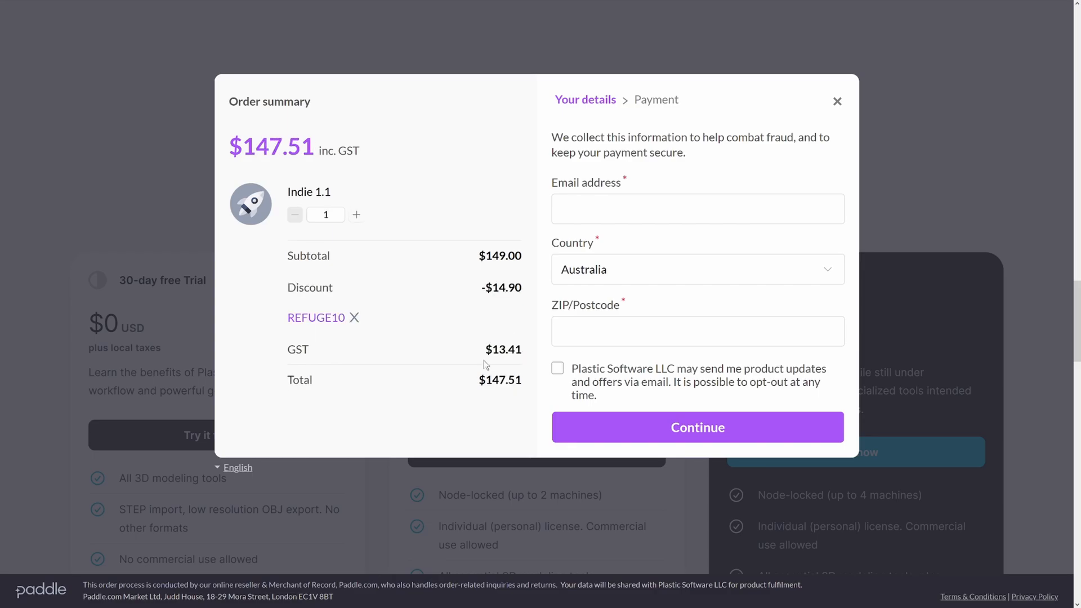